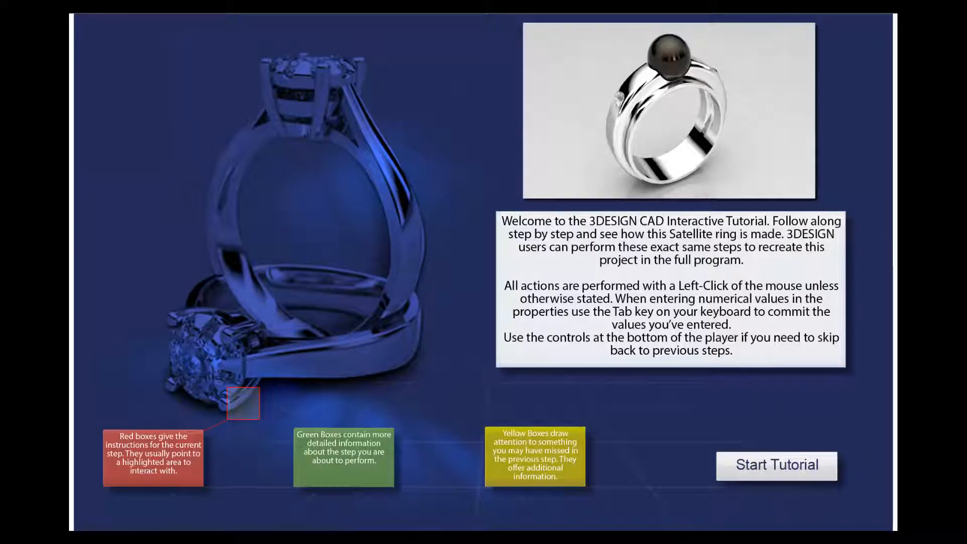
Start the satellite ring interactive tutorial from the welcome screen
{"action": "left_click", "coordinate": [776, 466]}
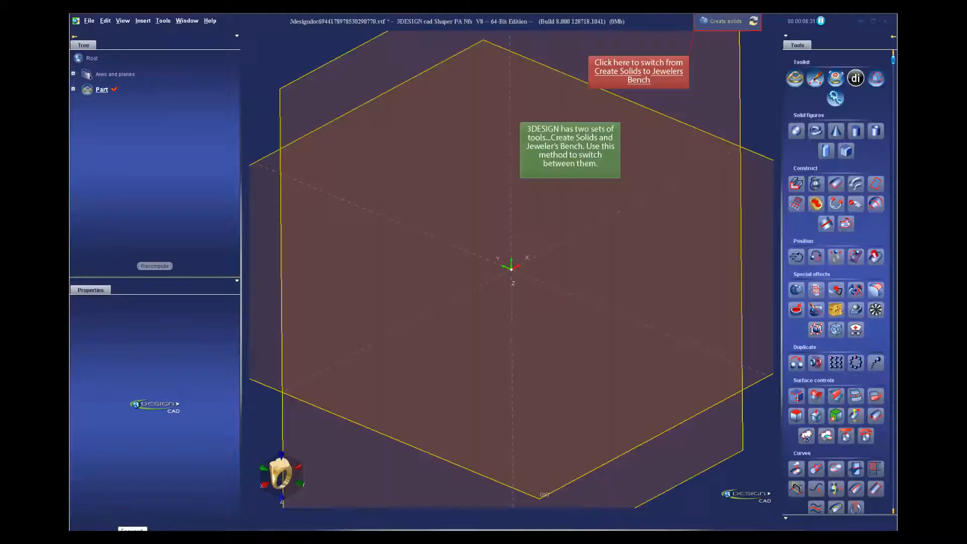
Switch to Jeweler's Bench, expand 2D Symbols and select the Ring Size Builder
{"action": "left_click", "coordinate": [726, 21]}
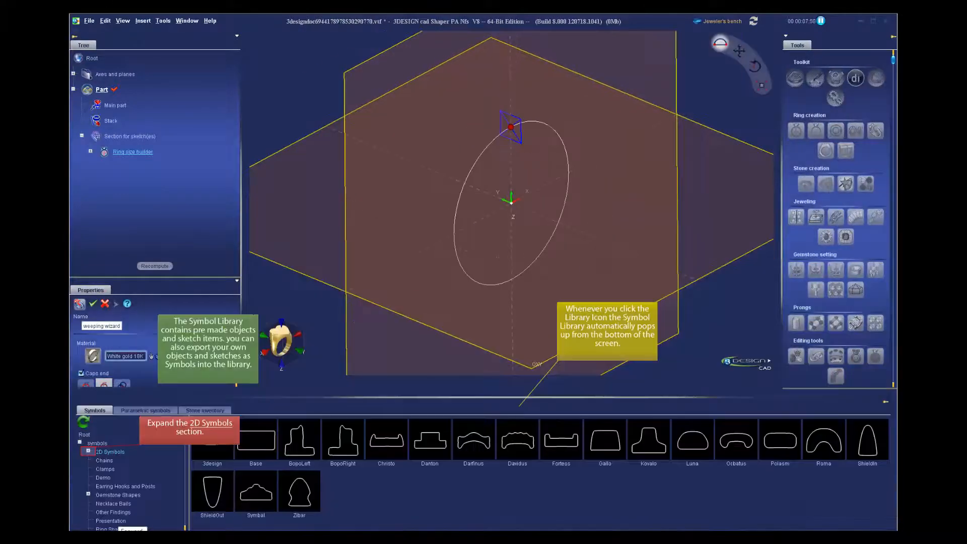
{"action": "left_click", "coordinate": [133, 168]}
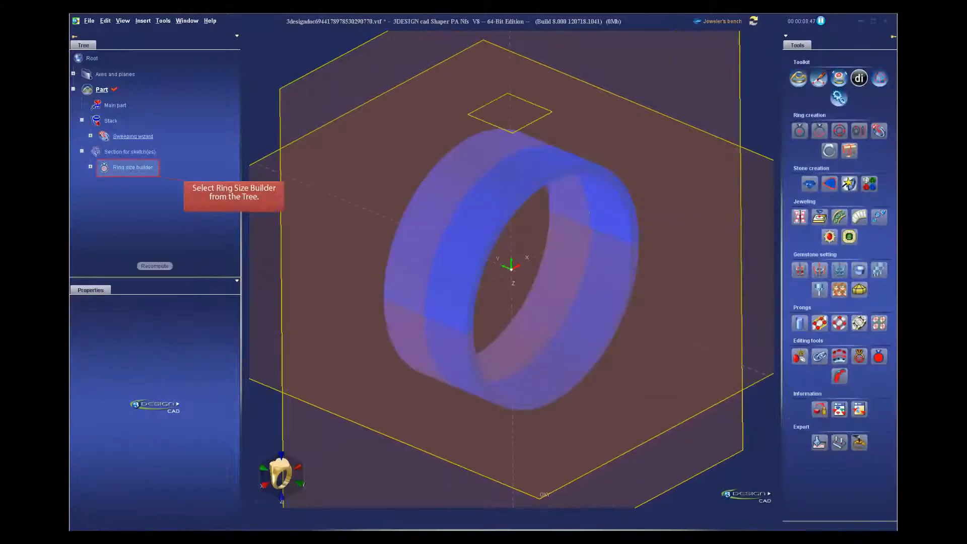
{"action": "left_click", "coordinate": [132, 167]}
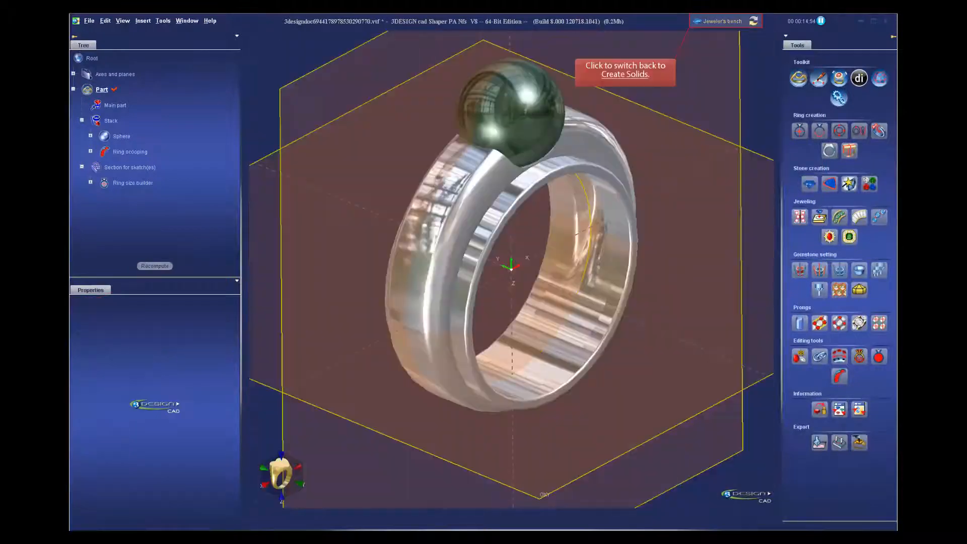
Add a plane on the band, place the stone cutter at the front, and hide the plane
{"action": "left_click", "coordinate": [726, 20]}
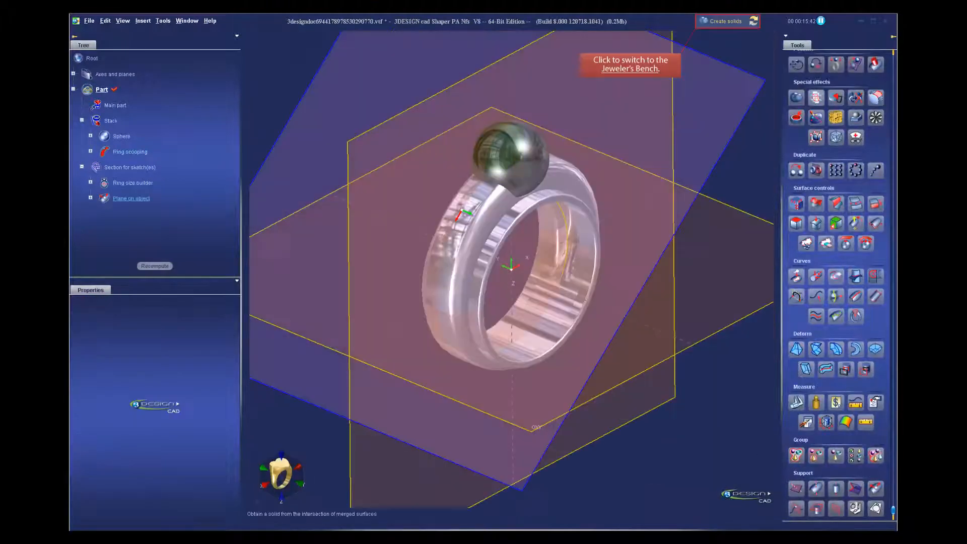
{"action": "left_click", "coordinate": [726, 21]}
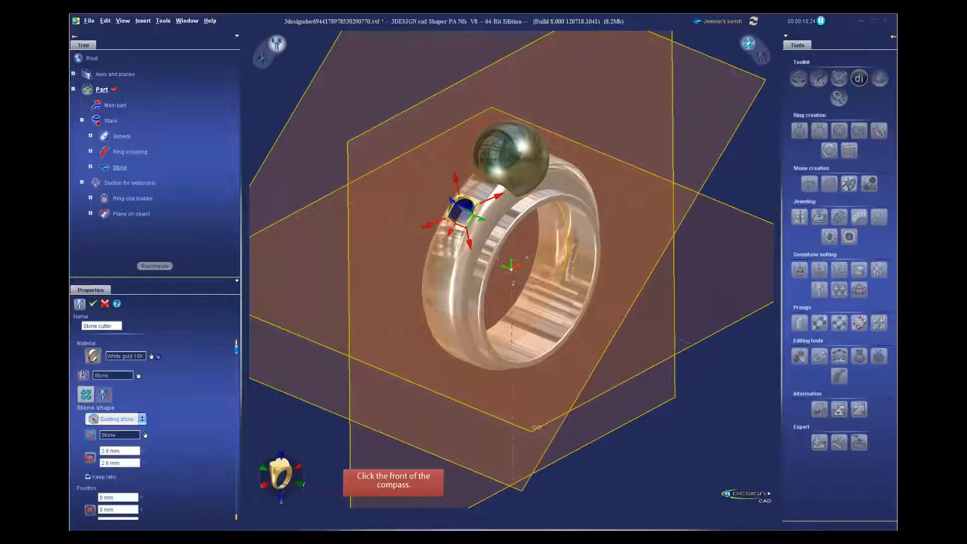
{"action": "left_click", "coordinate": [282, 475]}
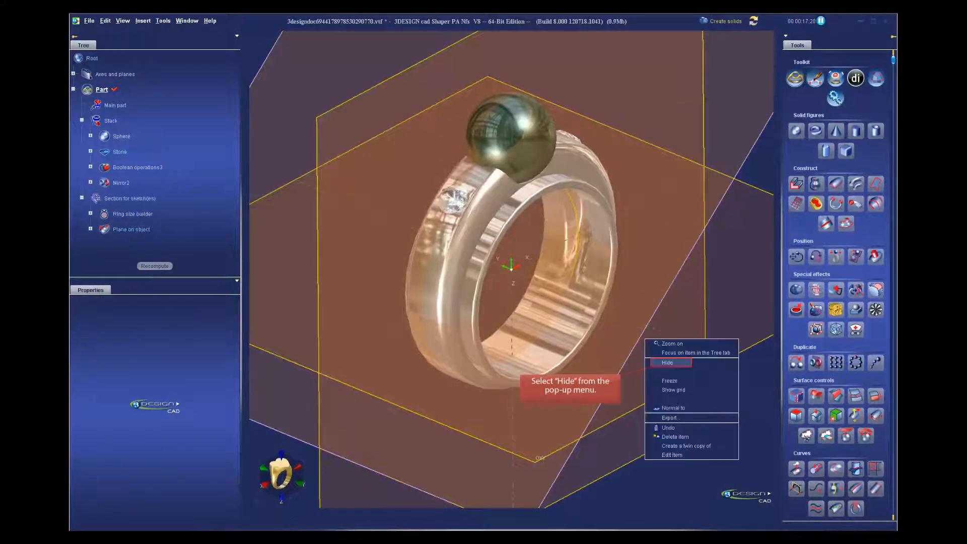
{"action": "left_click", "coordinate": [667, 362]}
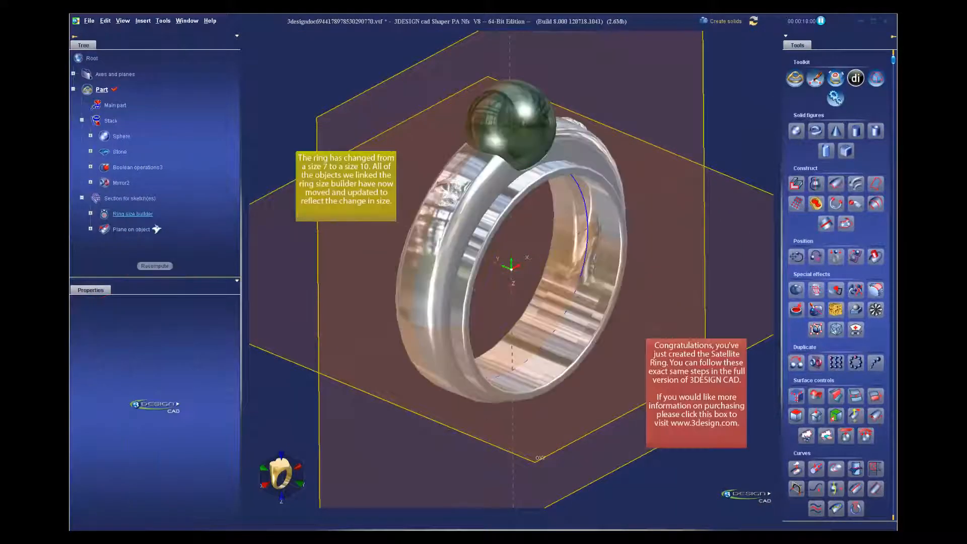